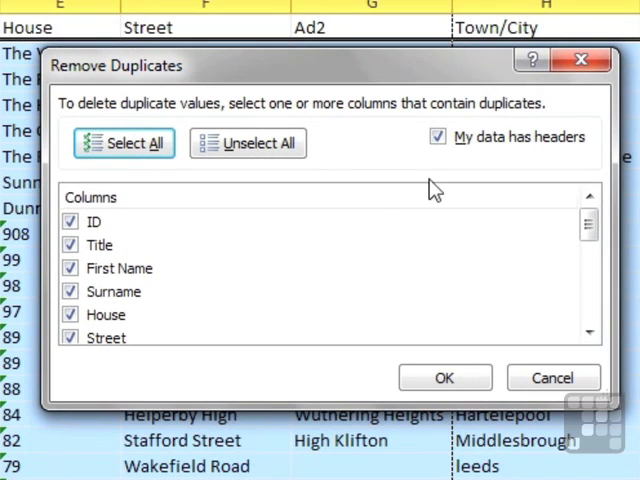
mouse_move(150, 324)
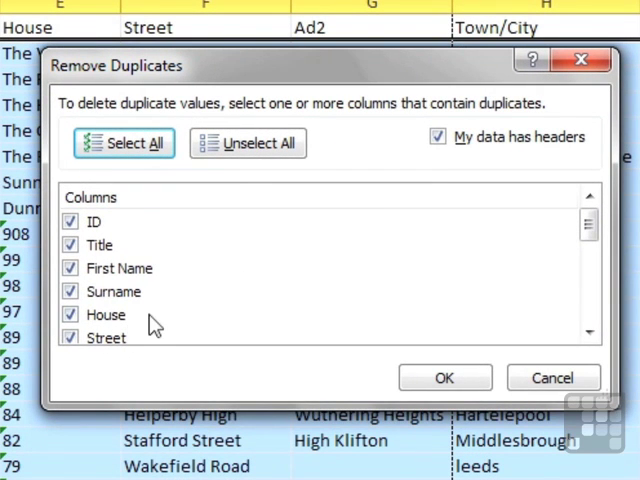
mouse_move(344, 284)
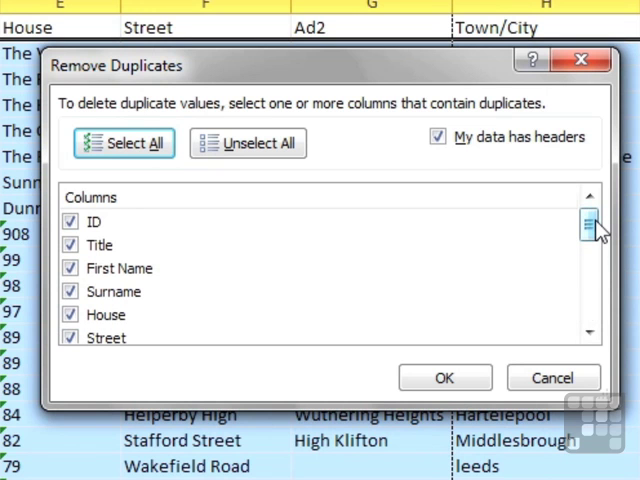
mouse_move(232, 182)
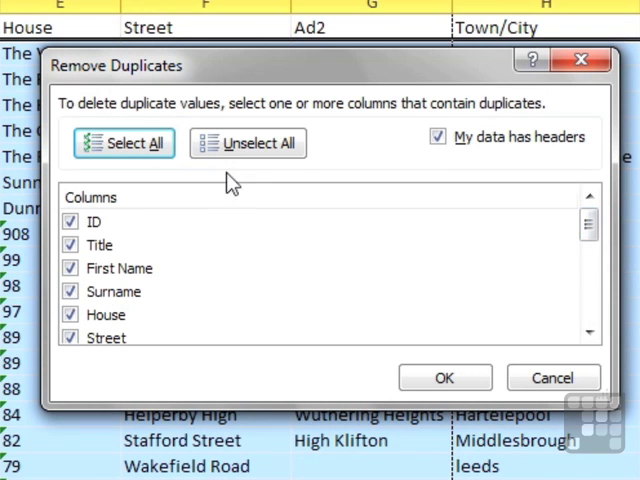
- Run Remove Duplicates comparing ID, First Name and Surname; no duplicates are found
click(248, 144)
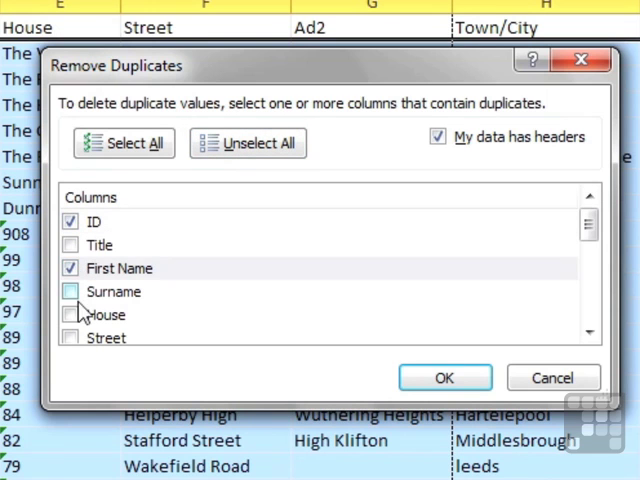
click(70, 292)
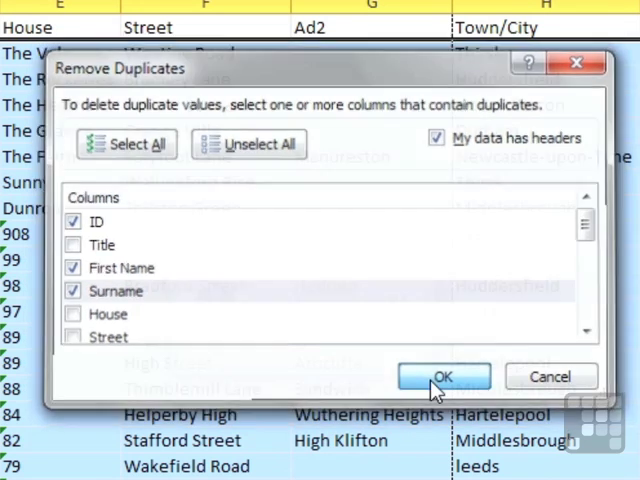
click(444, 376)
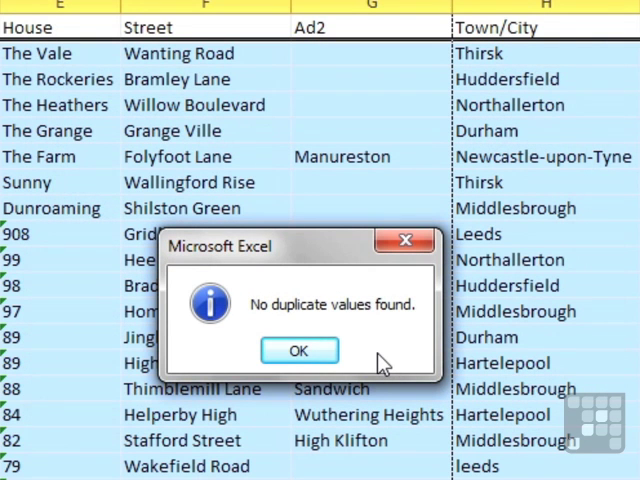
mouse_move(300, 350)
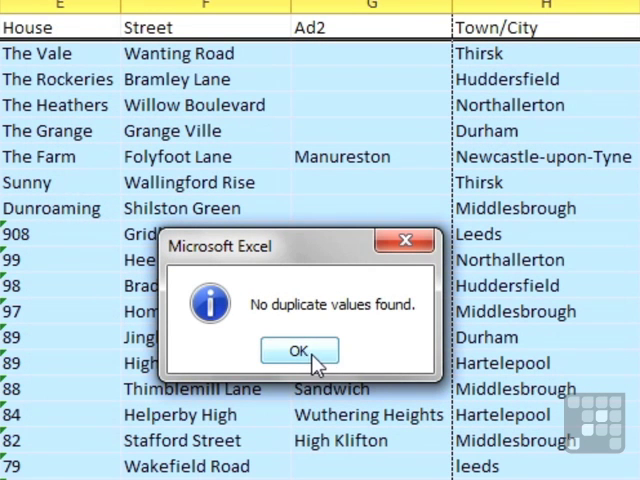
- Remove records duplicated on First Name, Surname and Postcode, deleting 4 and leaving 100 unique
click(300, 352)
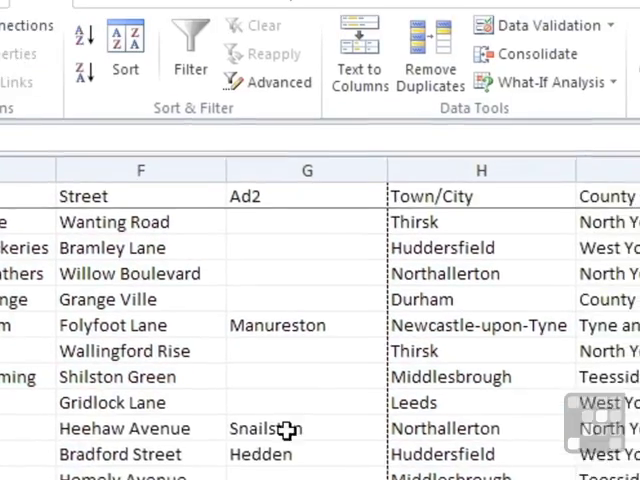
click(428, 60)
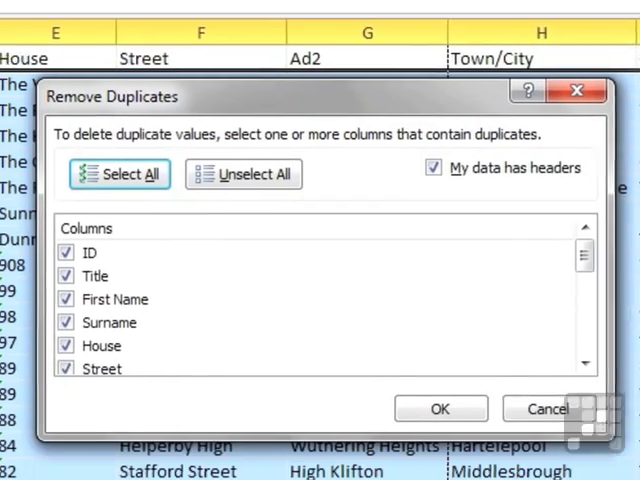
click(254, 164)
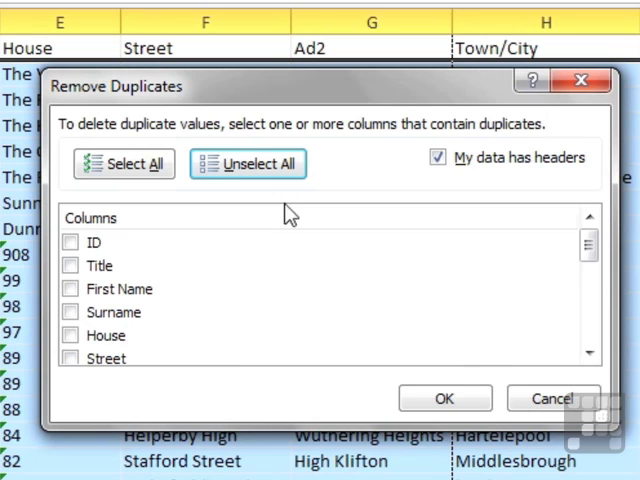
click(70, 288)
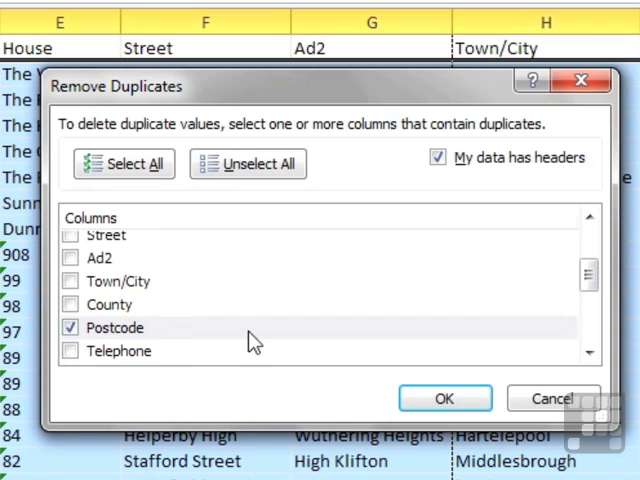
scroll(up, 3)
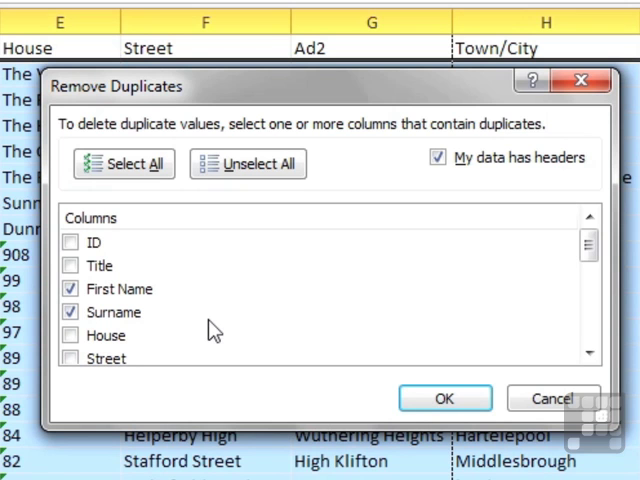
click(444, 398)
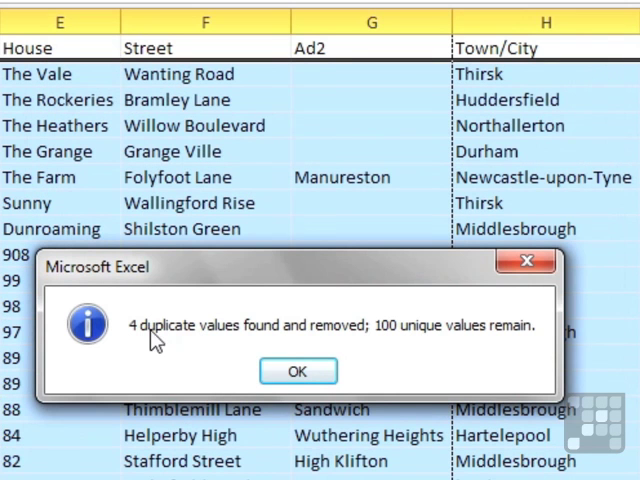
mouse_move(344, 348)
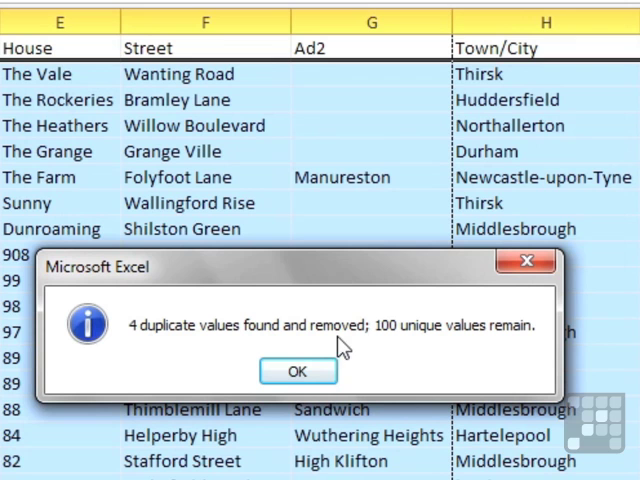
mouse_move(428, 350)
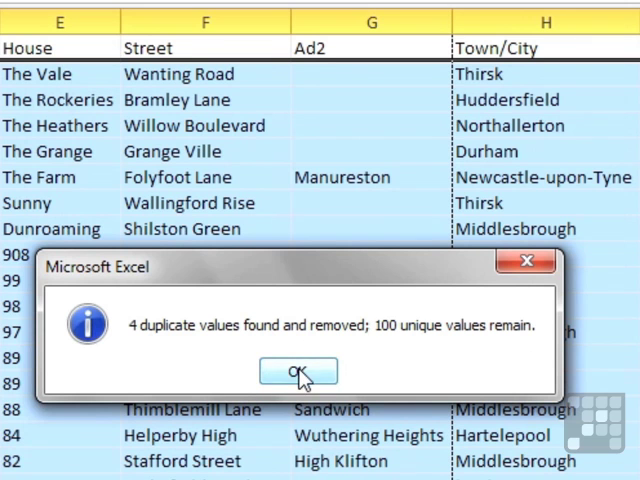
click(298, 372)
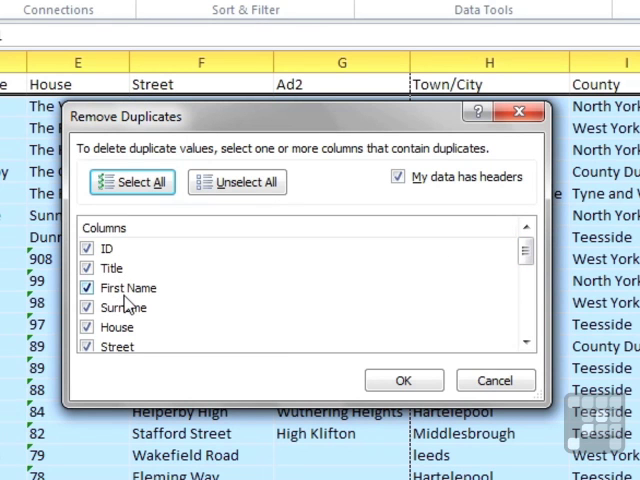
- Run an all-column duplicate check, find none, and dismiss the message
click(404, 380)
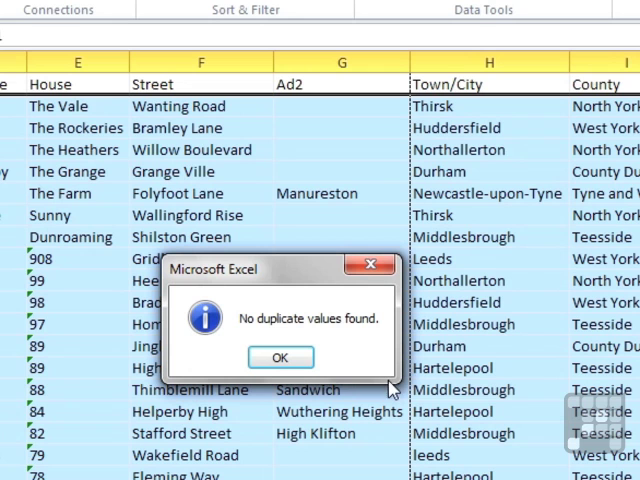
mouse_move(280, 356)
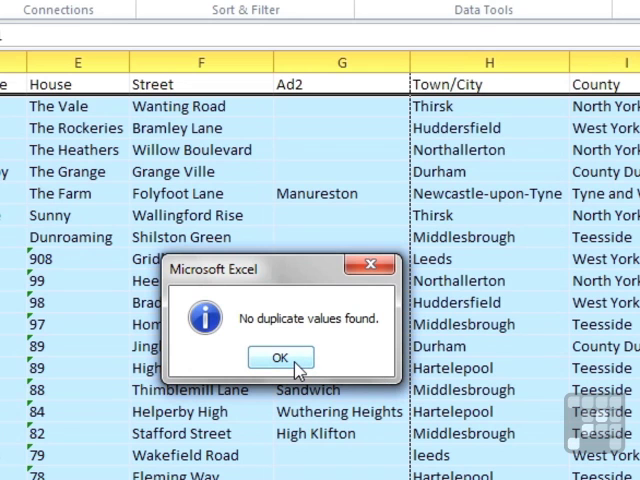
click(280, 356)
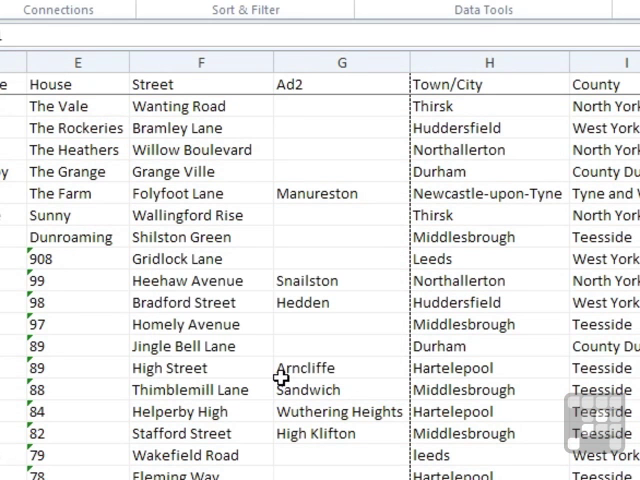